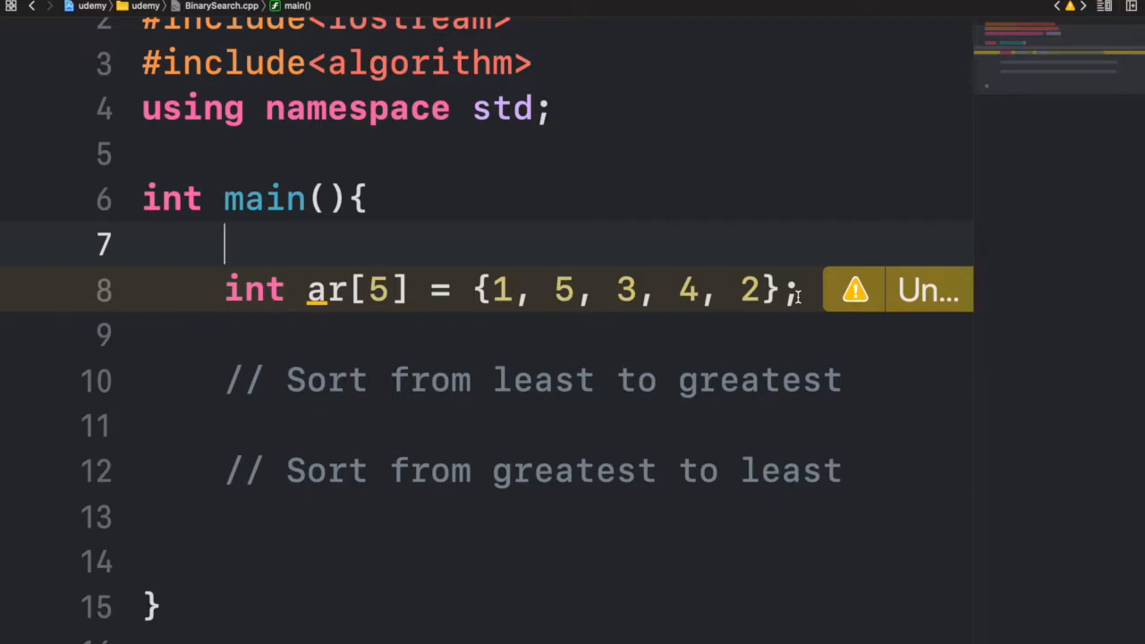
mouse_move(520, 342)
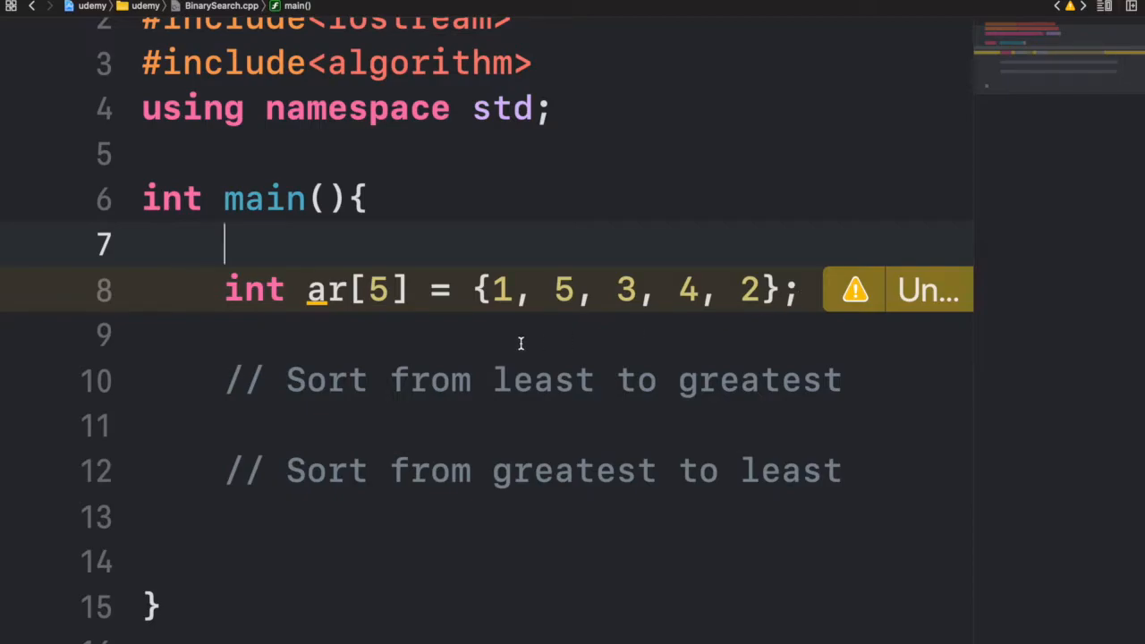
Highlight the array values 1, 5, 3, 4, 2 and place the cursor below the declaration
drag(493, 289, 774, 289)
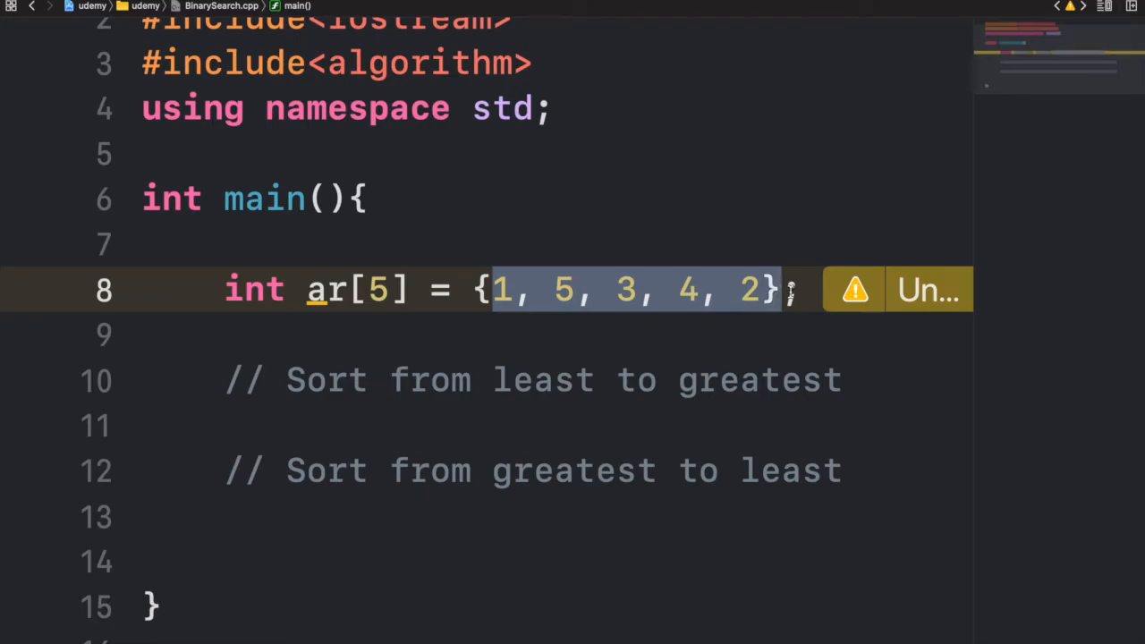
click(532, 289)
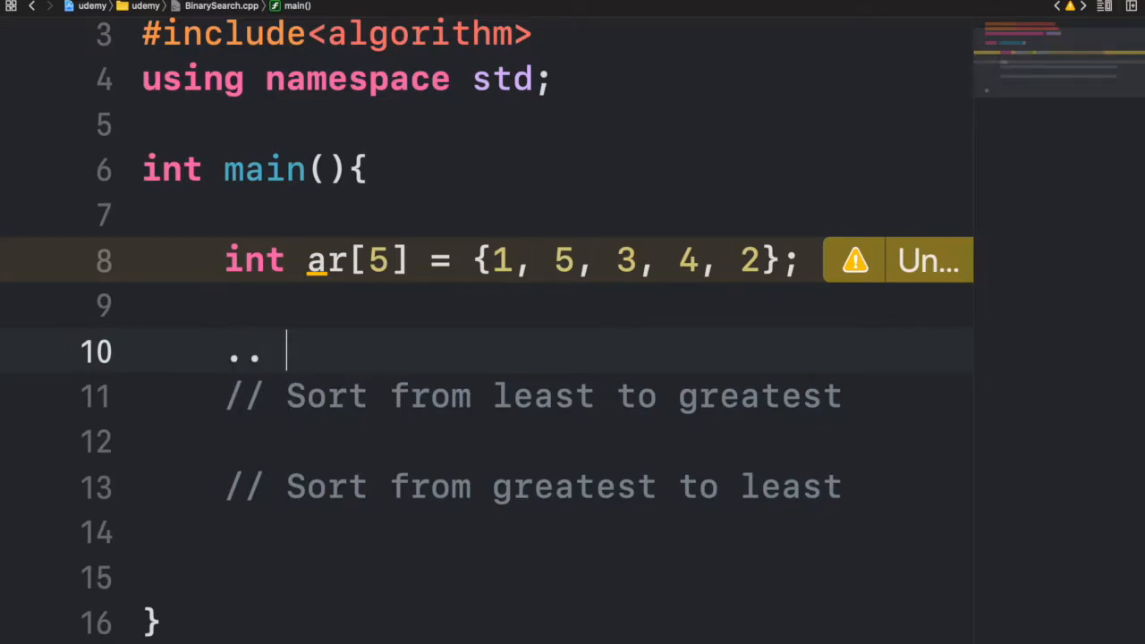
Add a '// sort(first, last)' comment and highlight its first and last words
text(// sort)
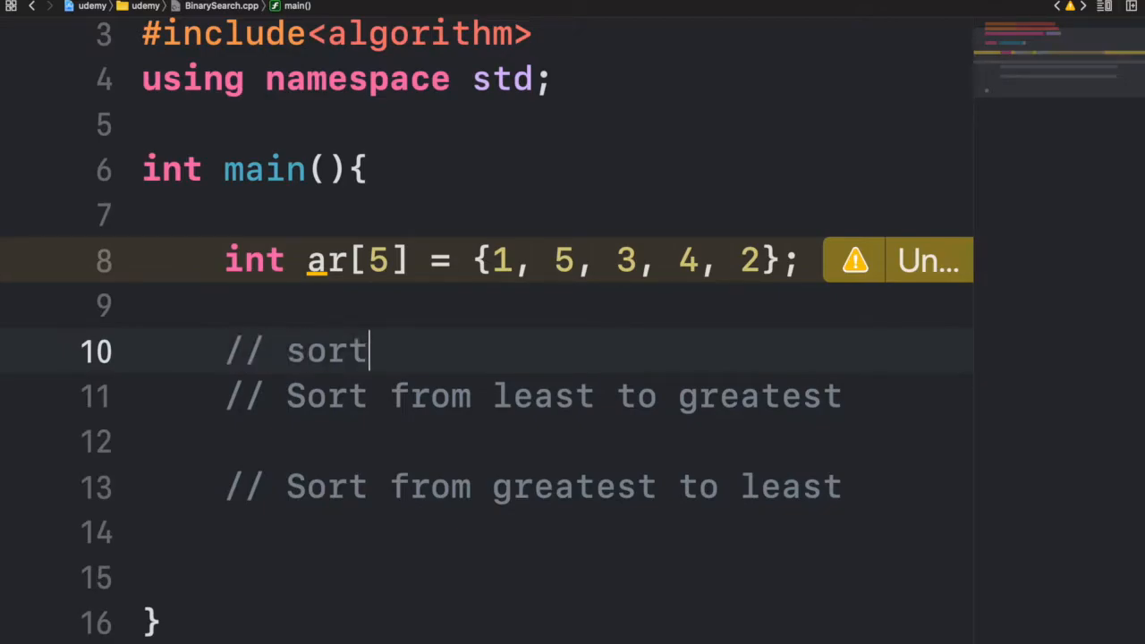
text((first, last))
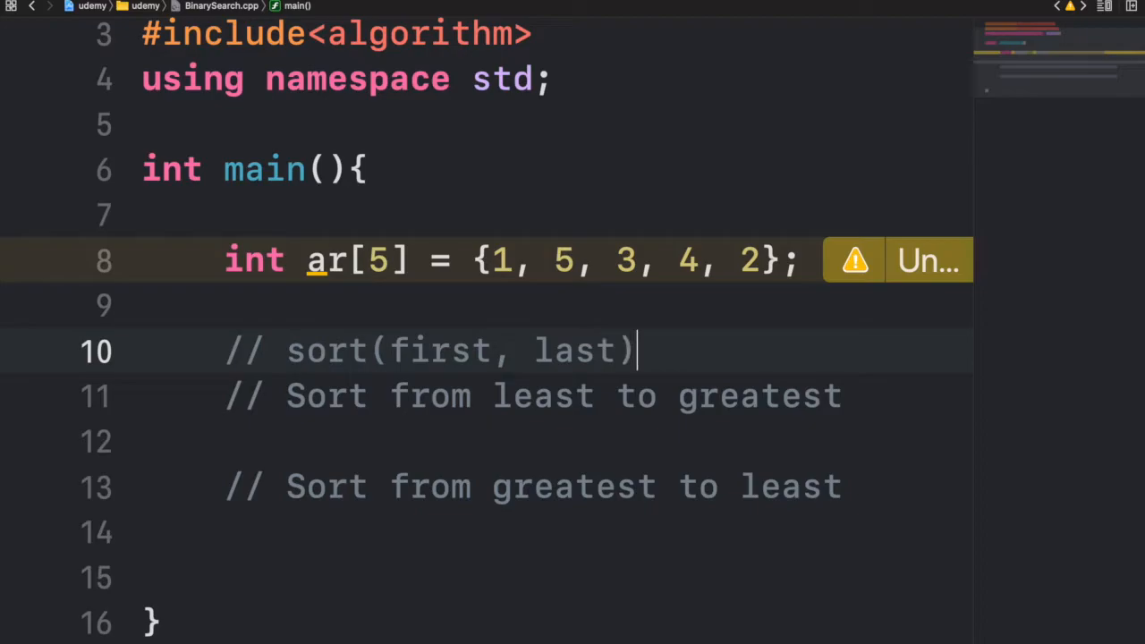
double_click(439, 350)
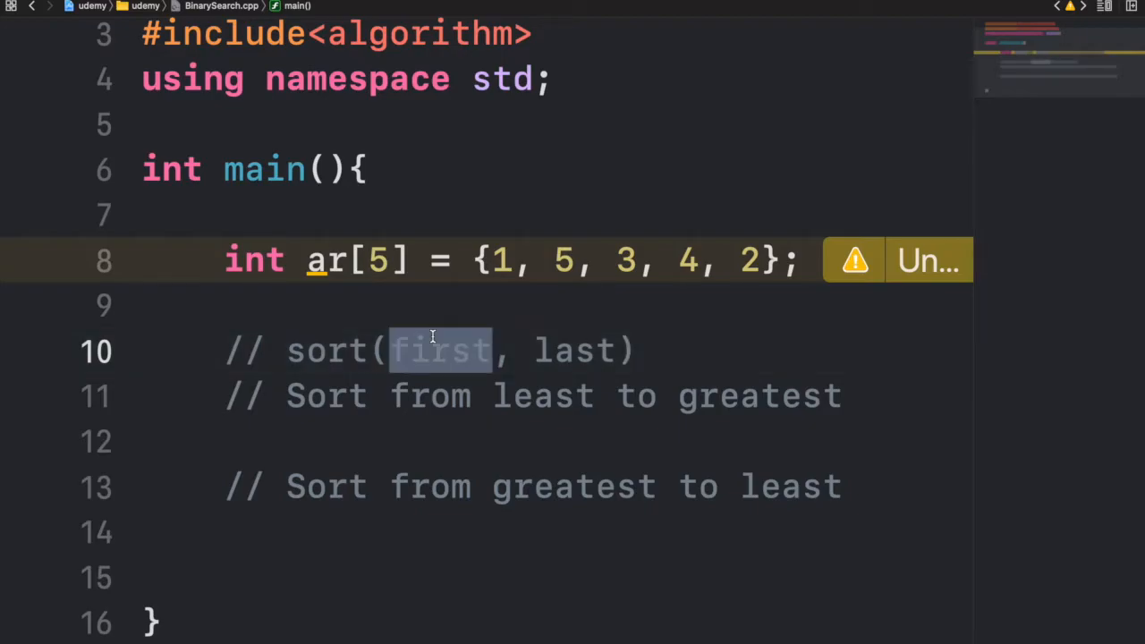
mouse_move(417, 357)
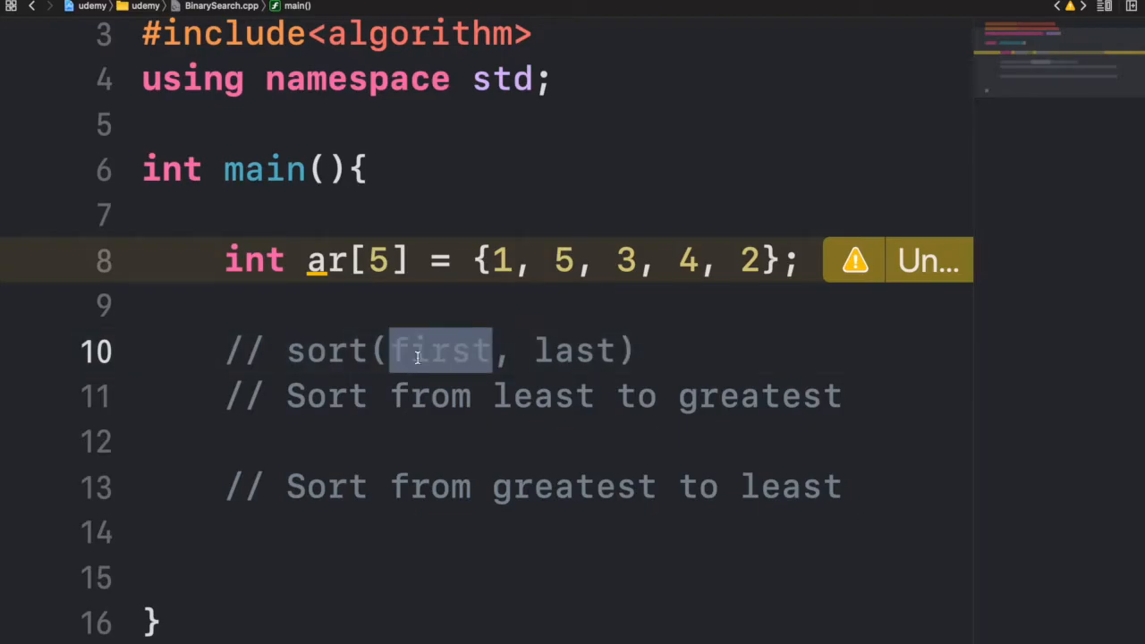
double_click(575, 350)
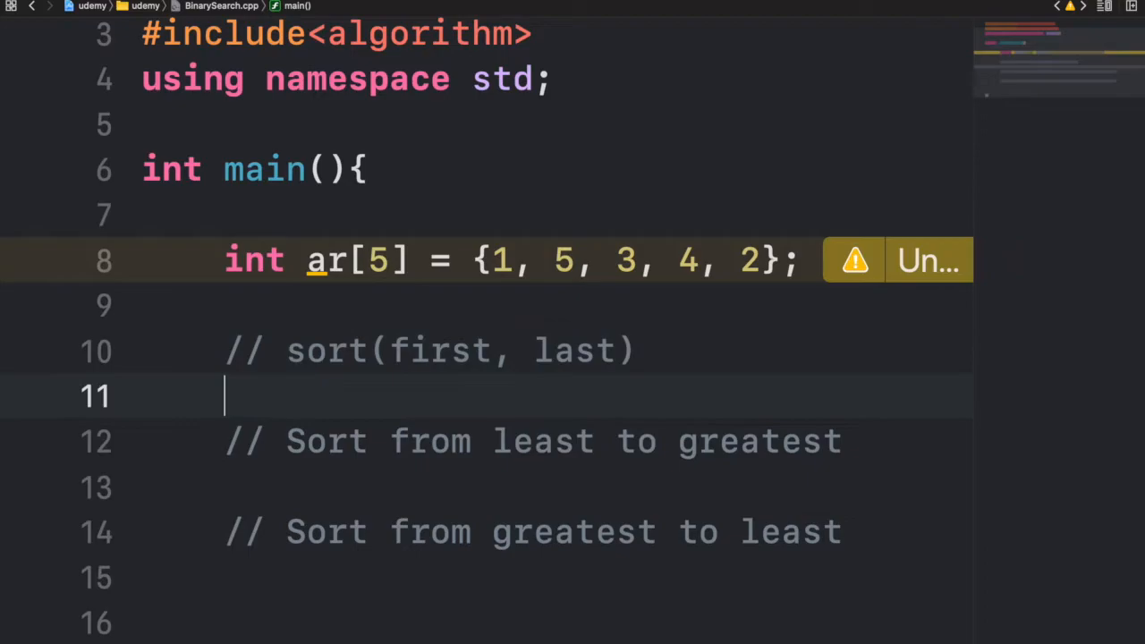
Add comments '// Array: sort(ar, ar+n)' and '// Vector: sort(v.begin(), v.end())'
text(// Array)
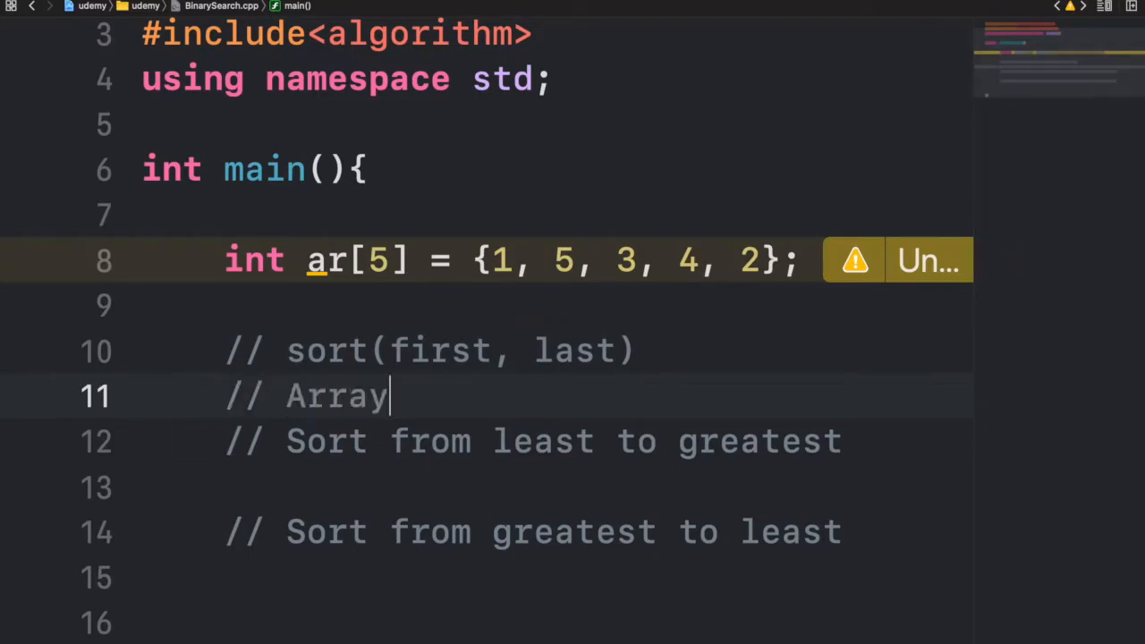
text(: sort()
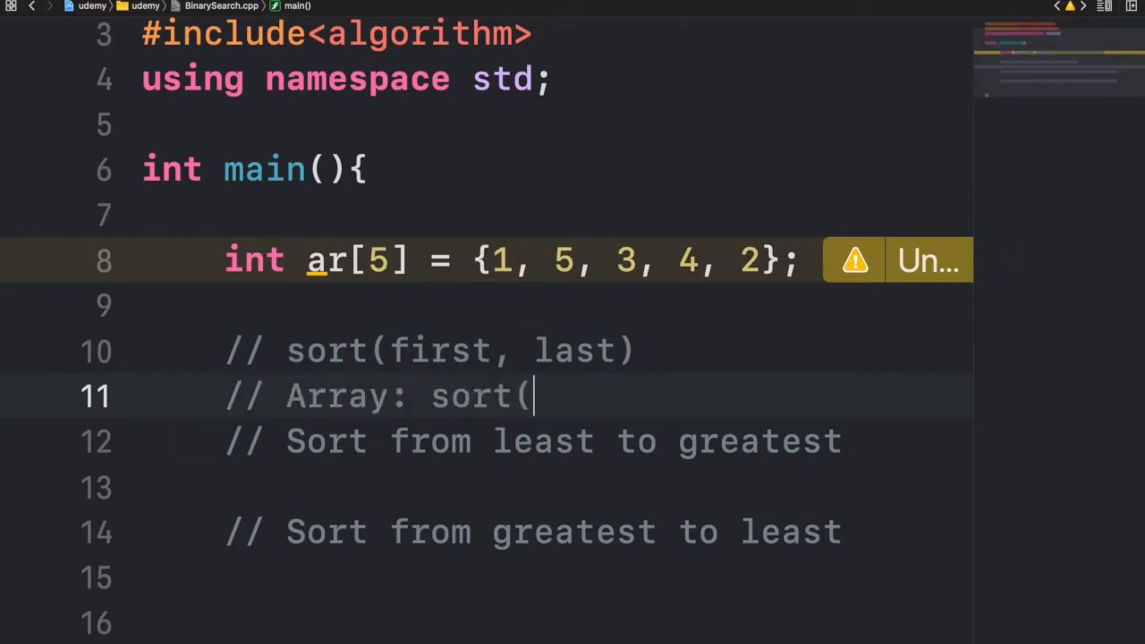
text(ar, ar+n);)
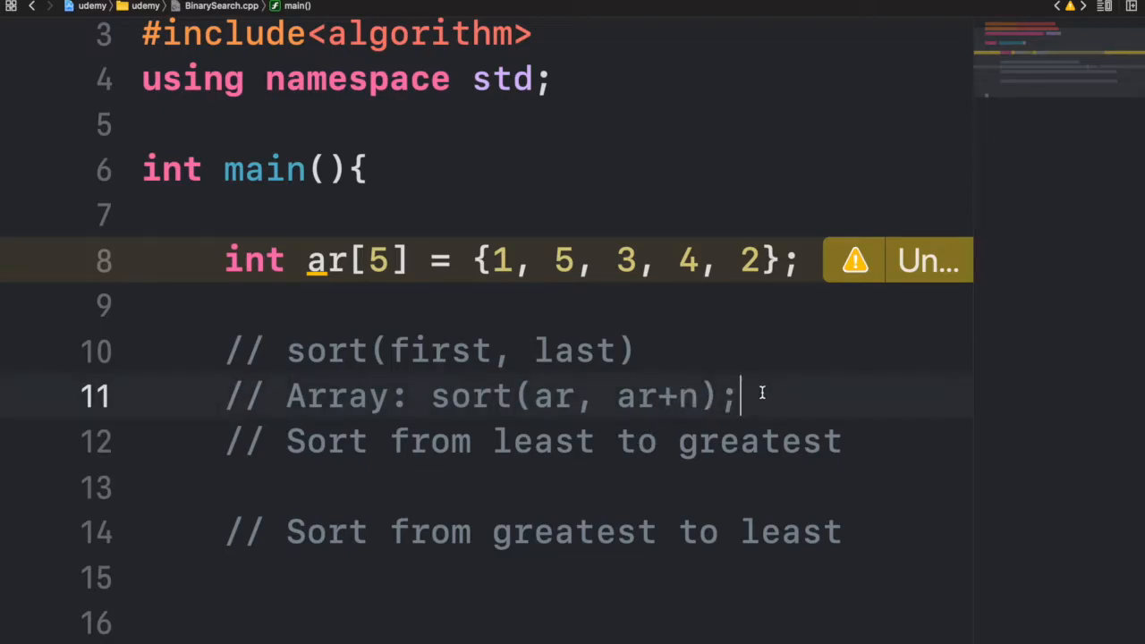
text(// Vect)
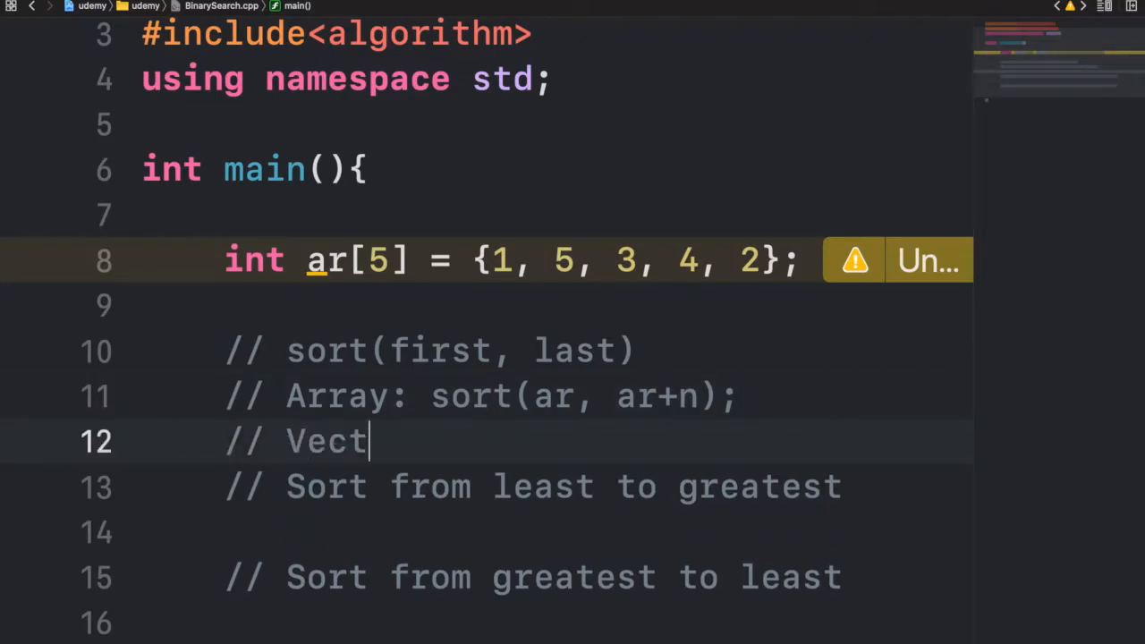
text(or: sort(v)
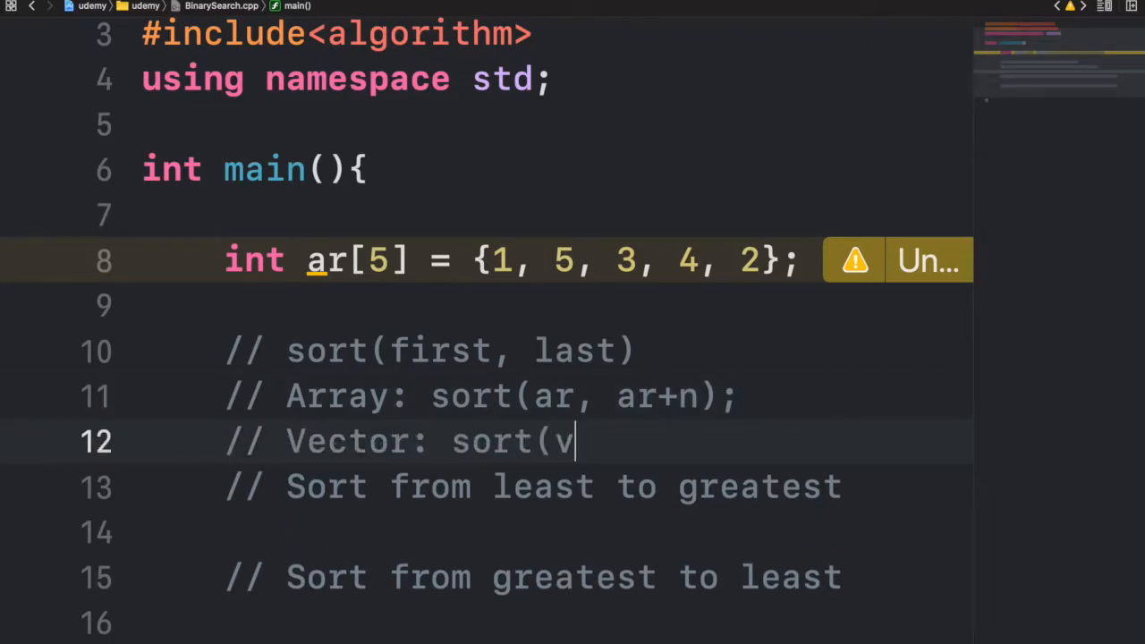
text(.begin(), v.)
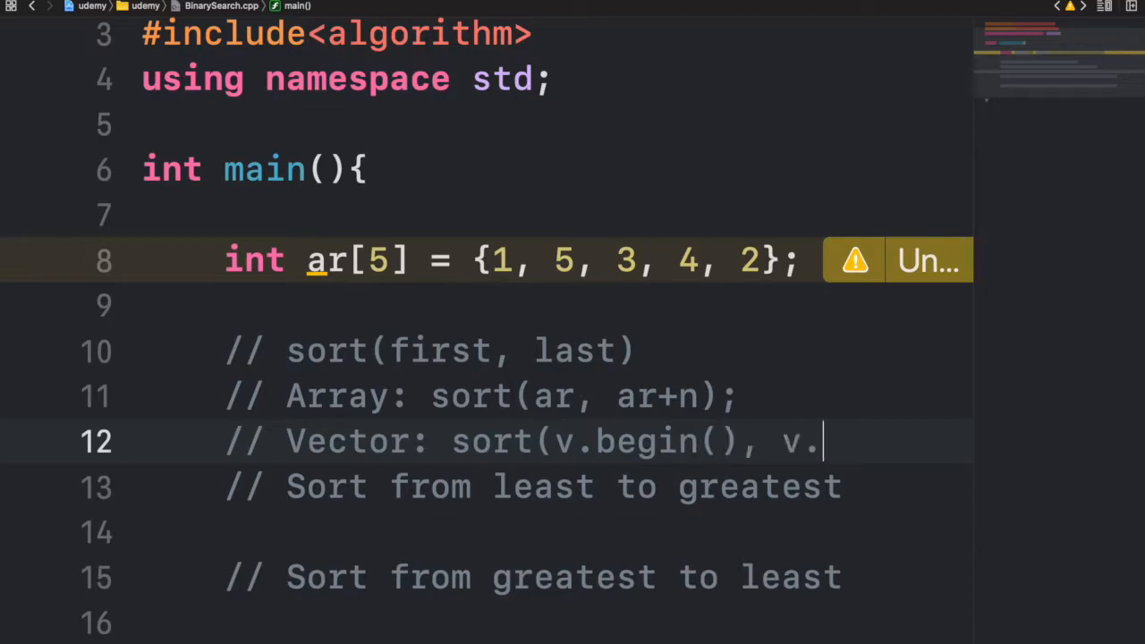
text(end()))
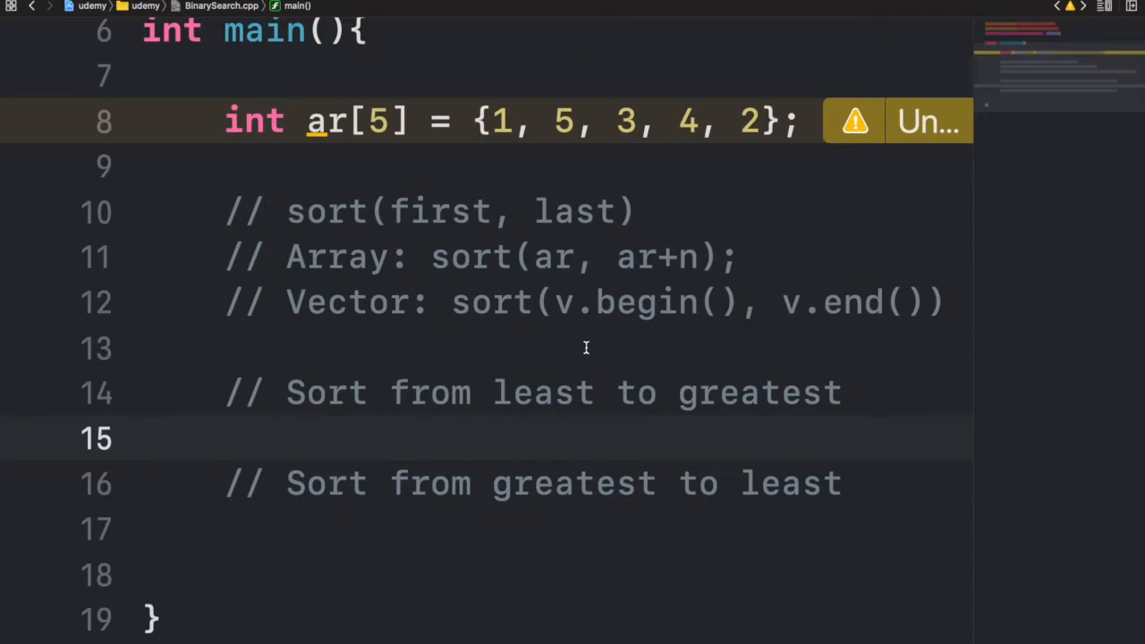
Write the sort(ar, ar+5); call and open a new line below it
text(sort()
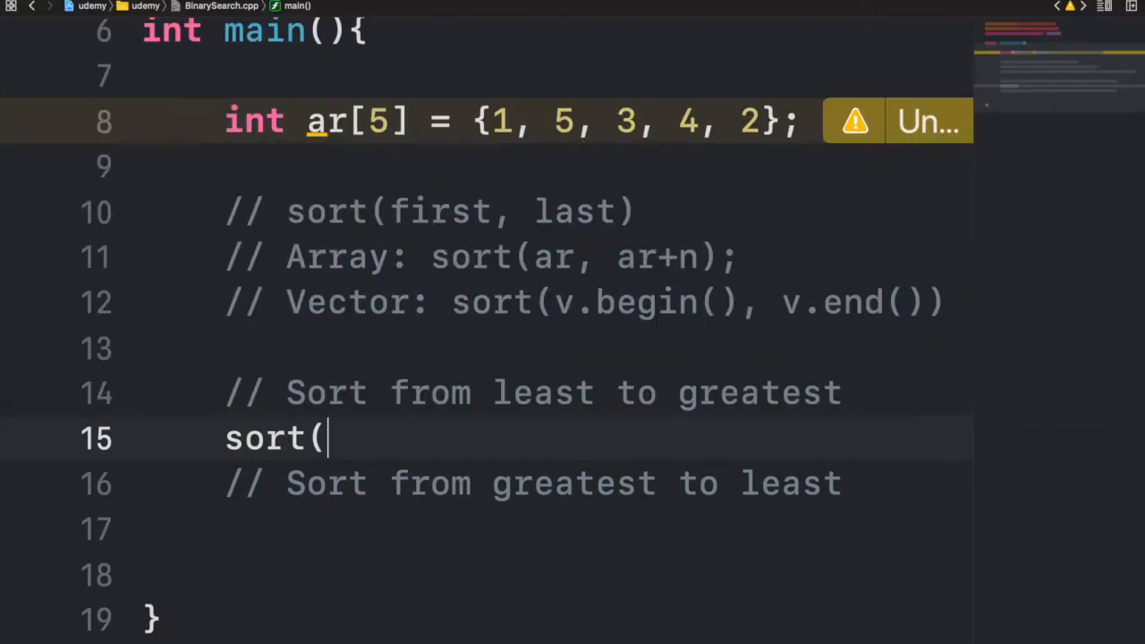
text(ar, ar+5)
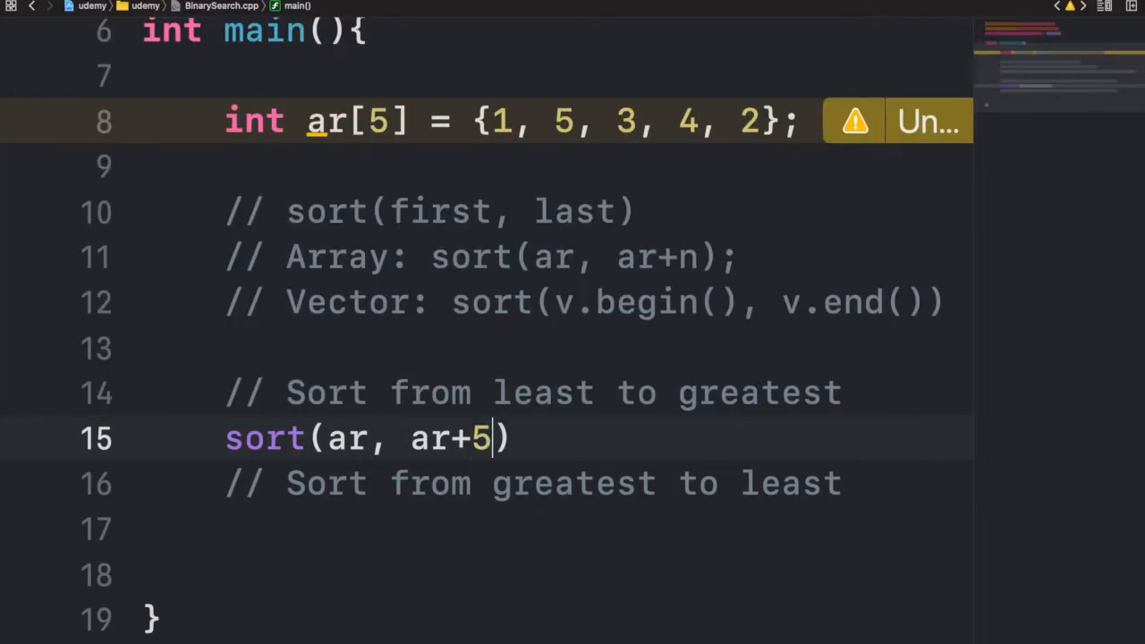
text(;)
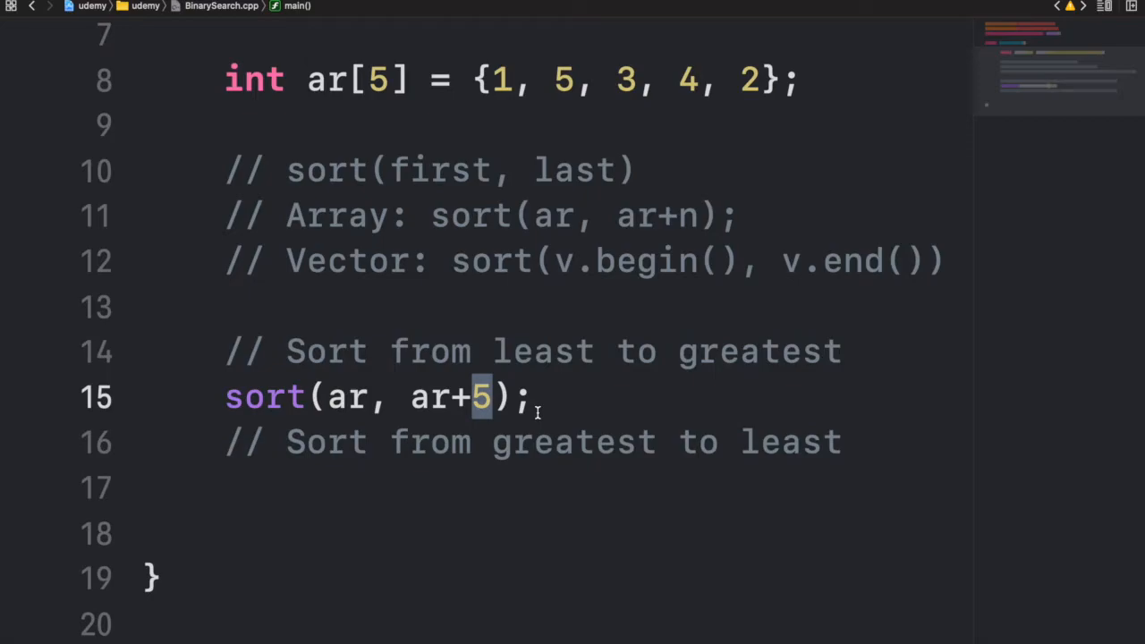
click(532, 396)
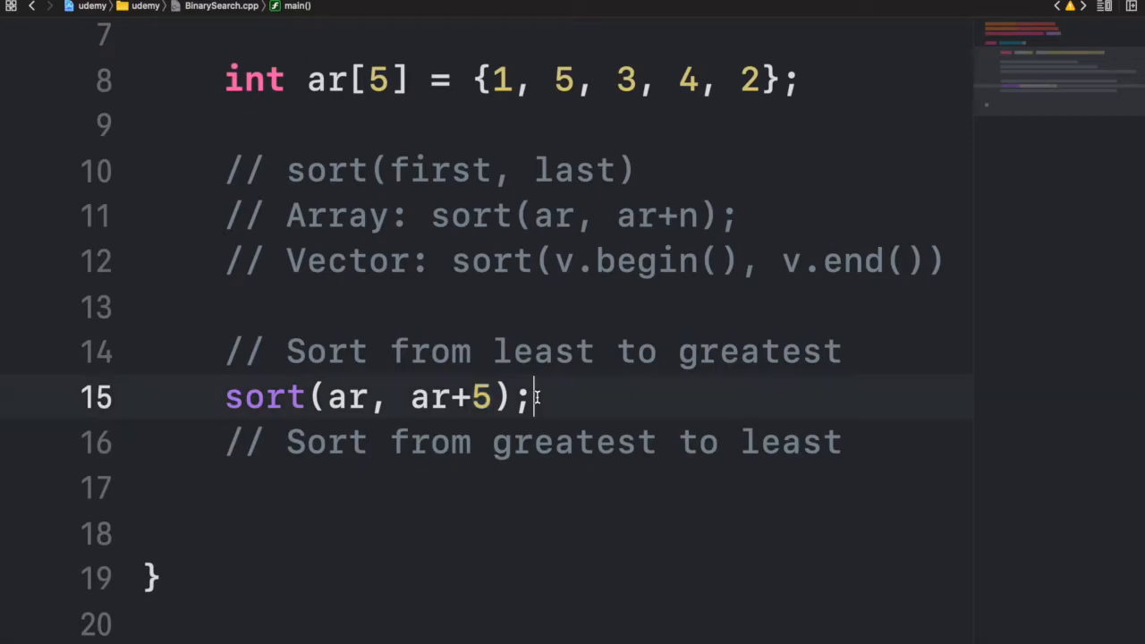
key(Enter)
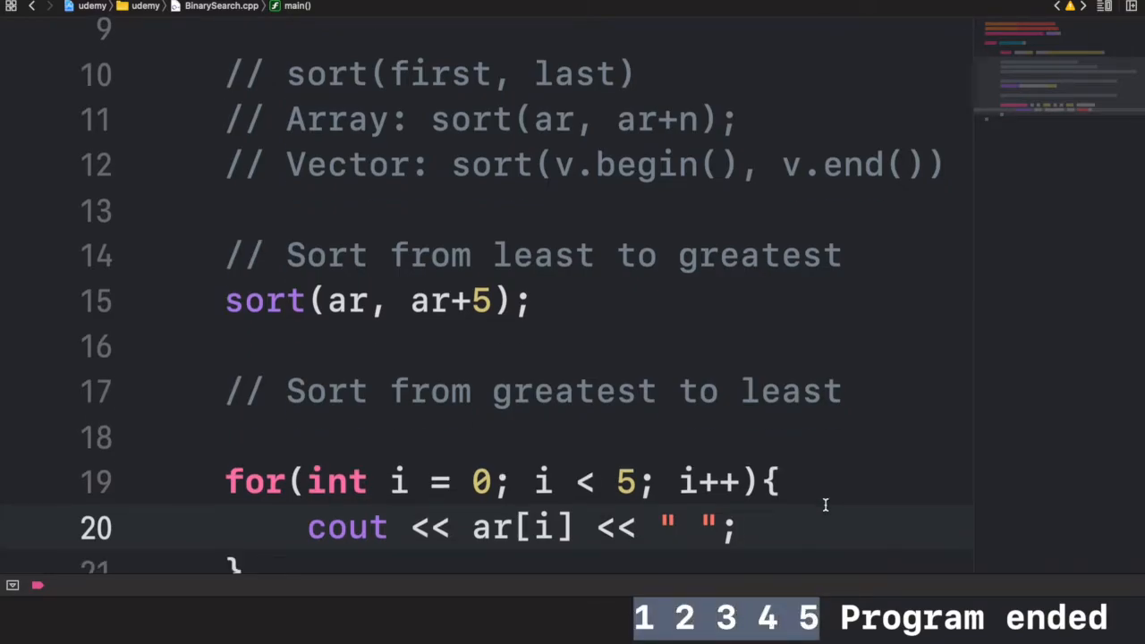
Scroll up and place the cursor on a line above int main()
scroll(down, 3)
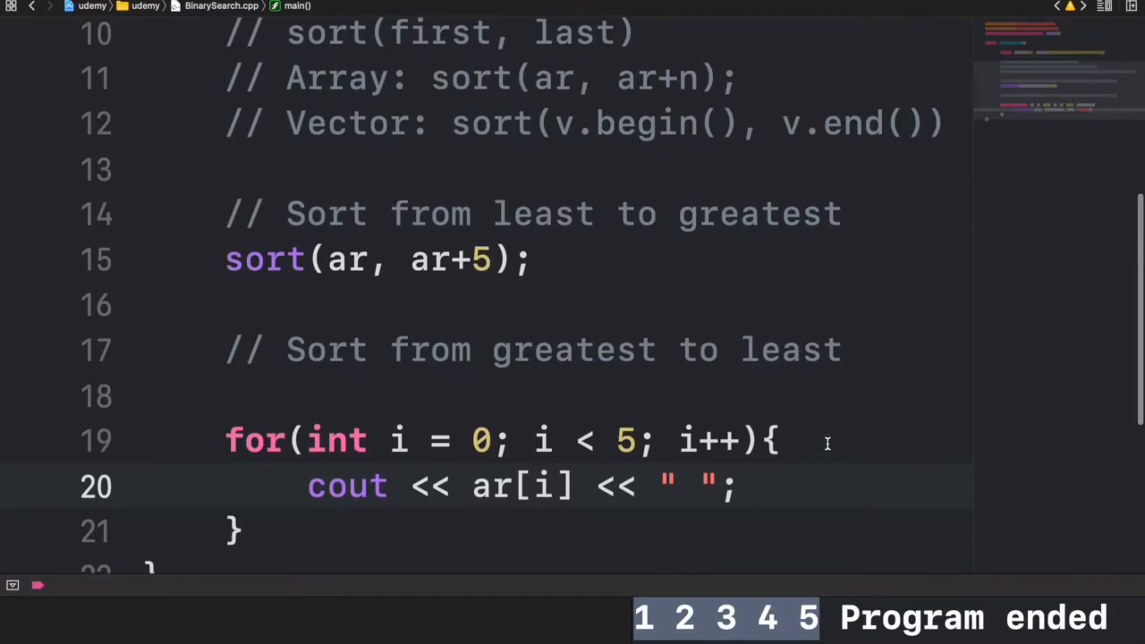
click(490, 259)
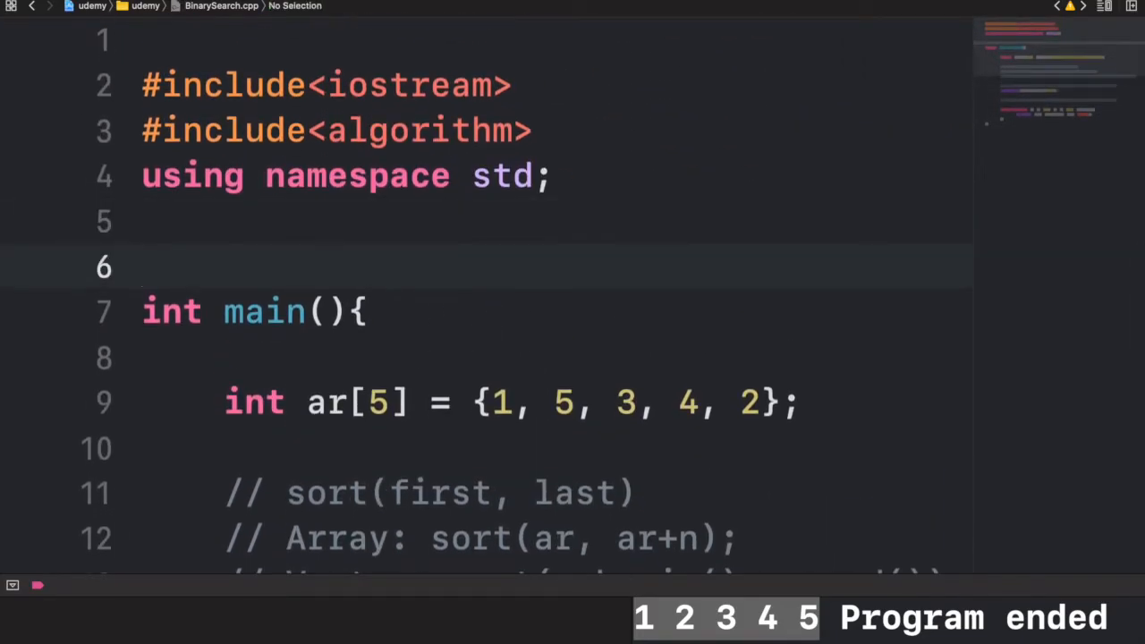
Write bool compare(int a, int b){} above main and place the cursor in its body
text(bool compare)
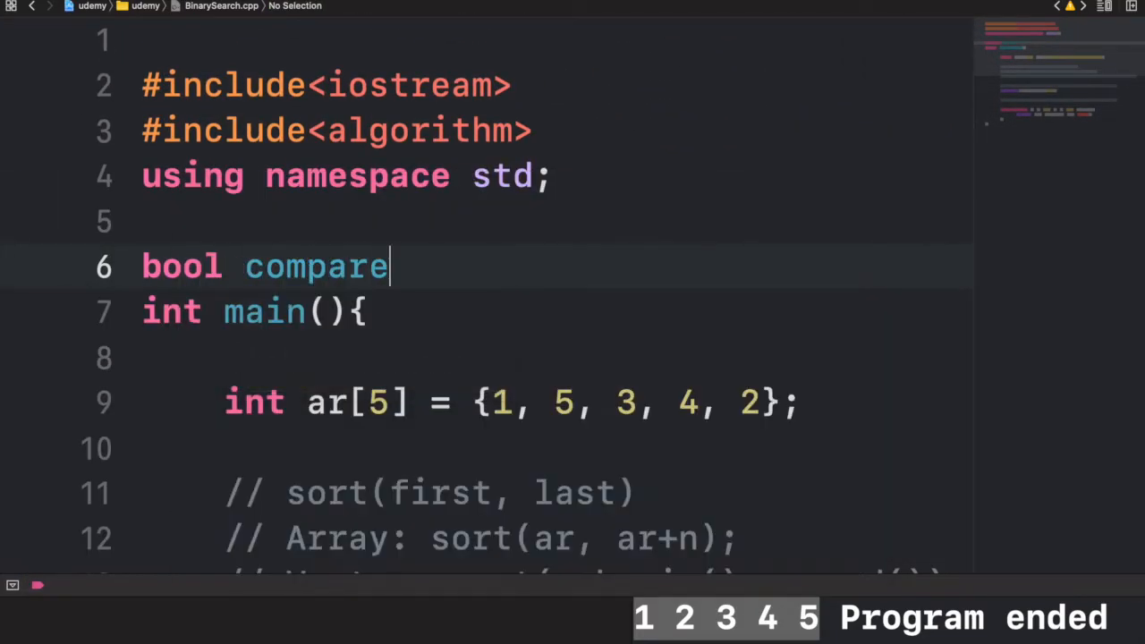
text((){})
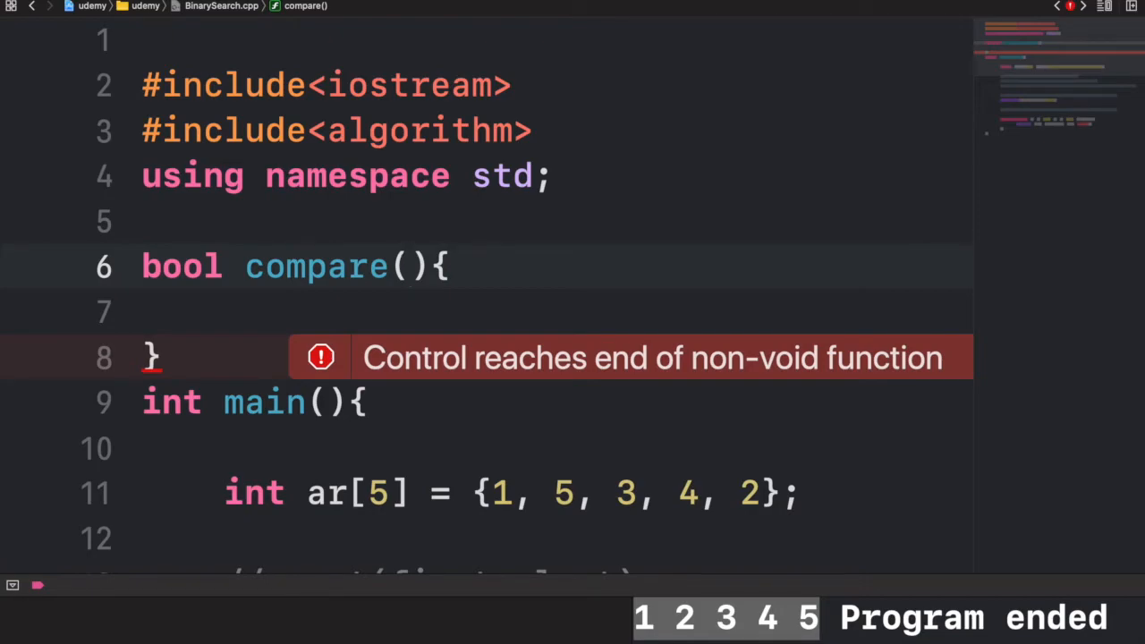
text(int a, int b)
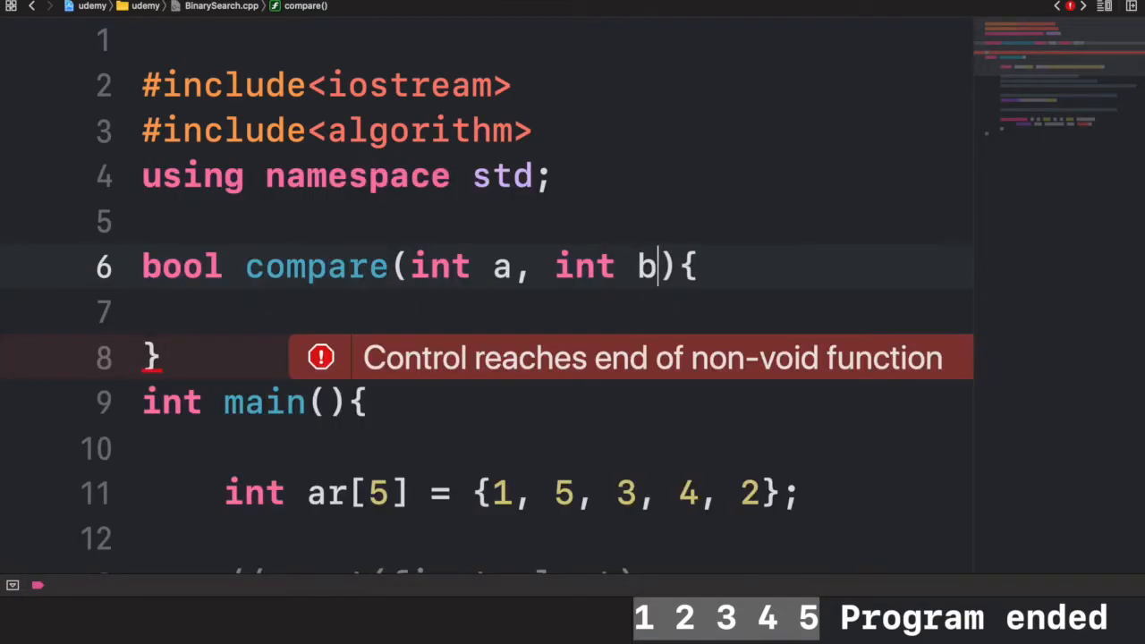
double_click(439, 267)
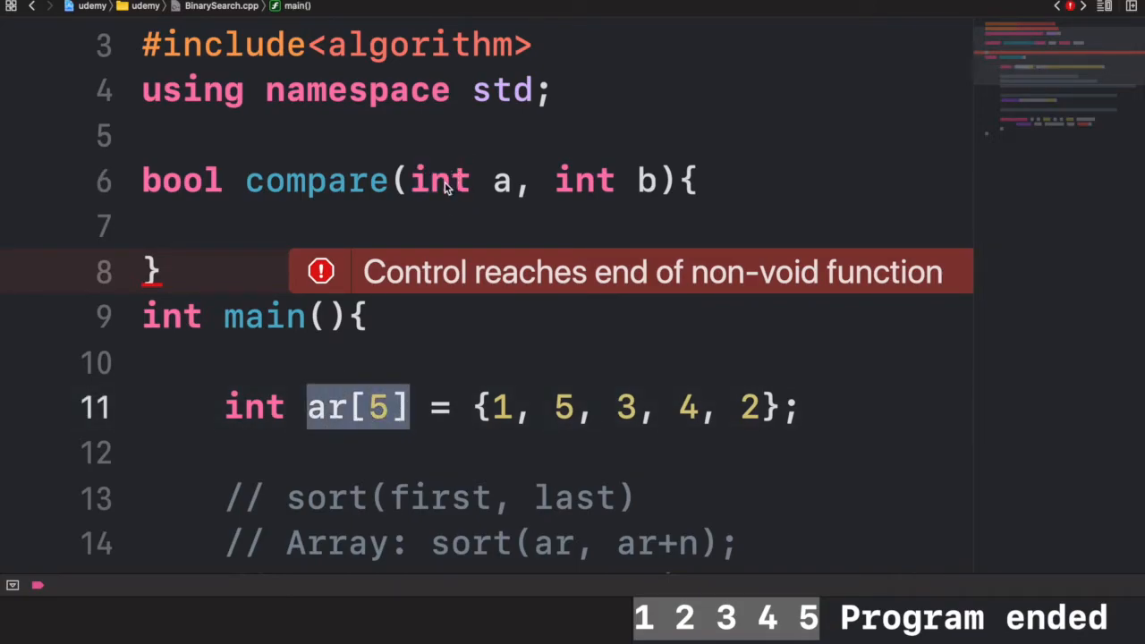
double_click(584, 180)
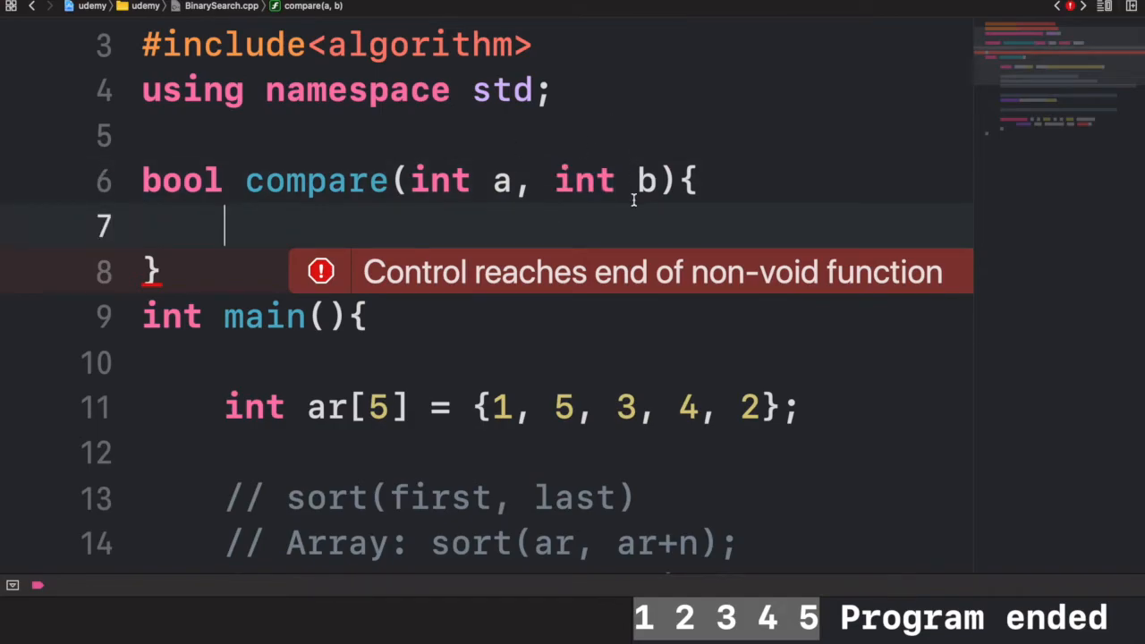
mouse_move(473, 188)
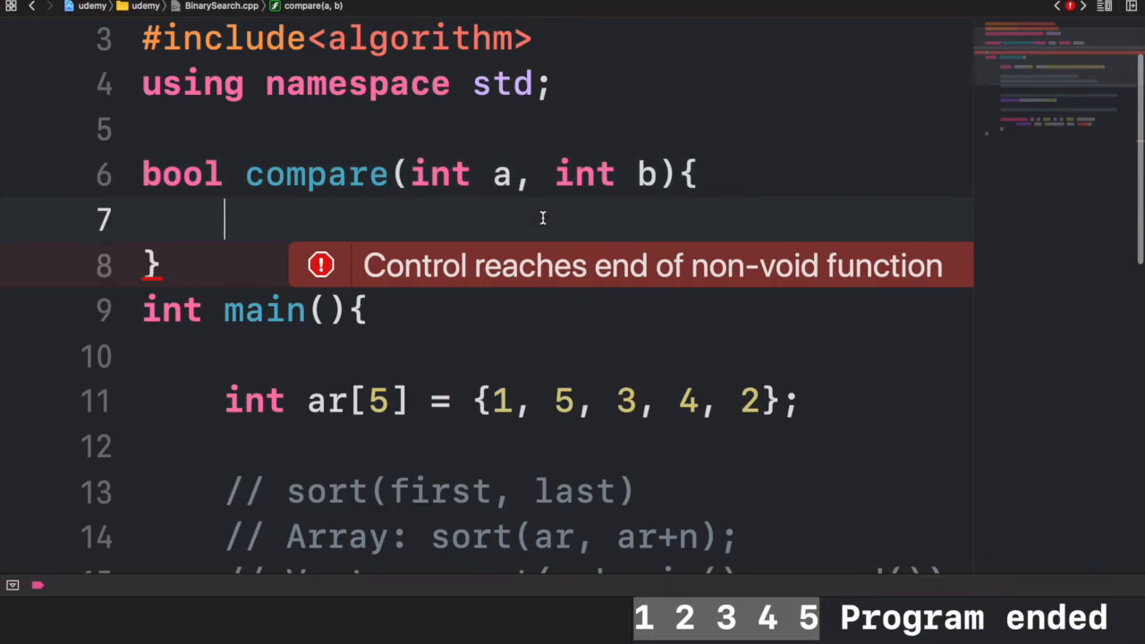
Fill compare with 'if(a > b) return true;' followed by 'return false;'
text(if(a > ))
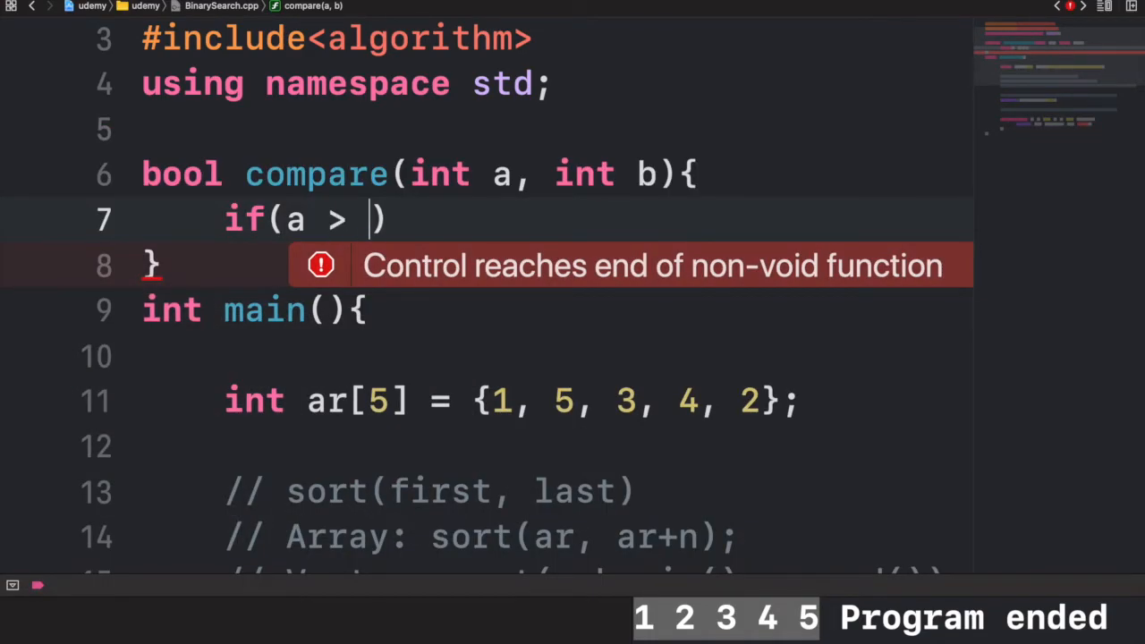
text(b) return true;)
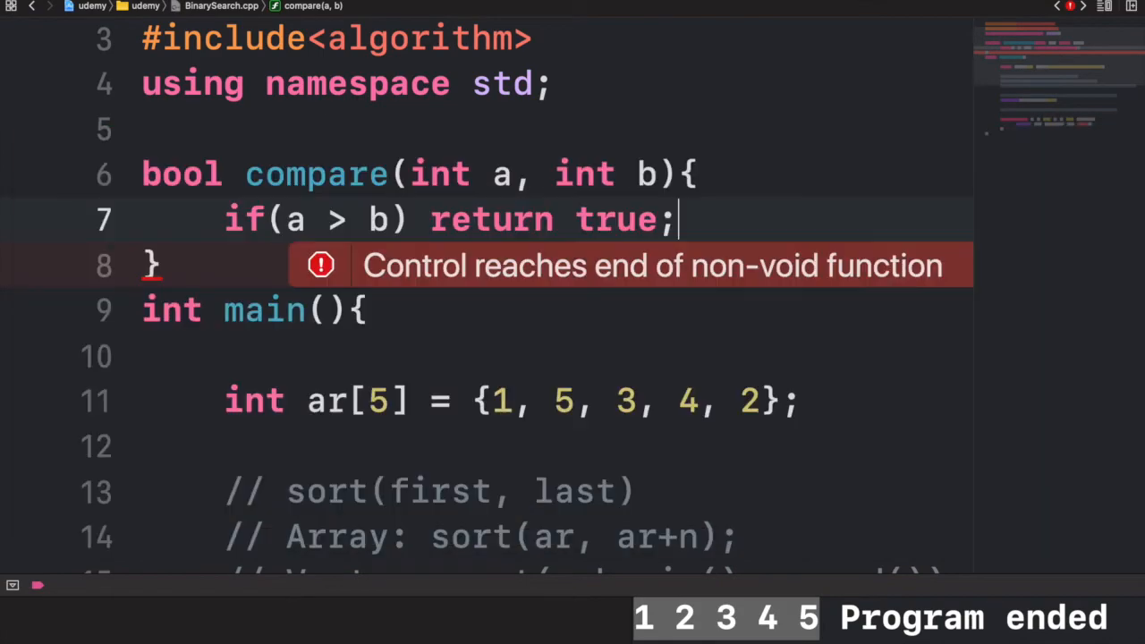
text(return f)
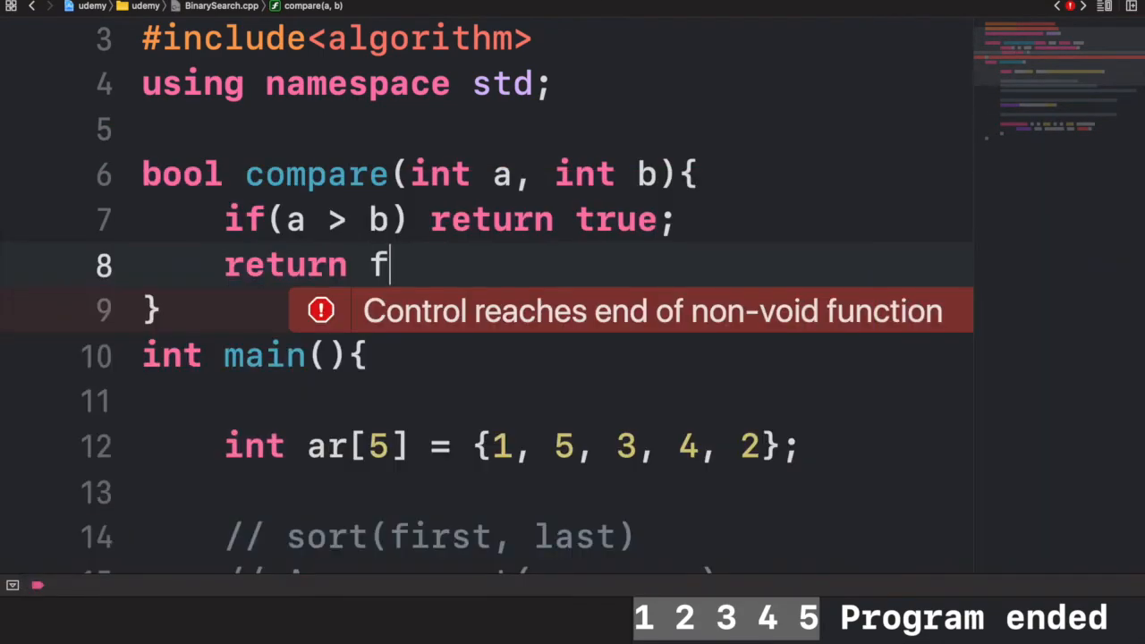
text(alse;)
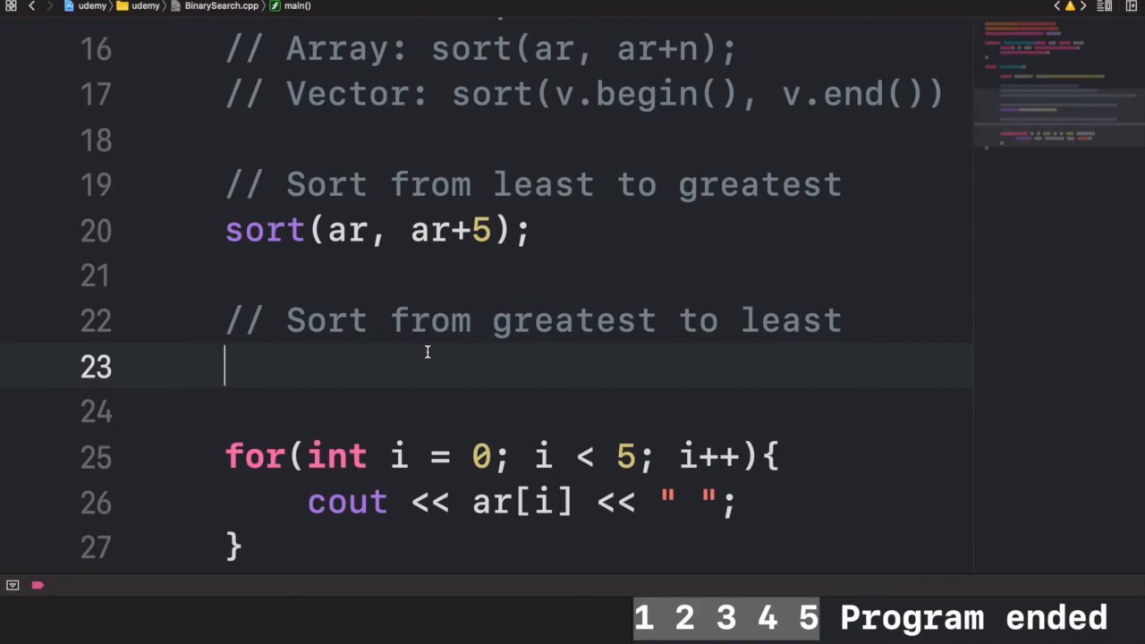
Enter the sort(ar, ar+5, compare) call and place the cursor after main's closing brace
text(sort(ar, ar+5))
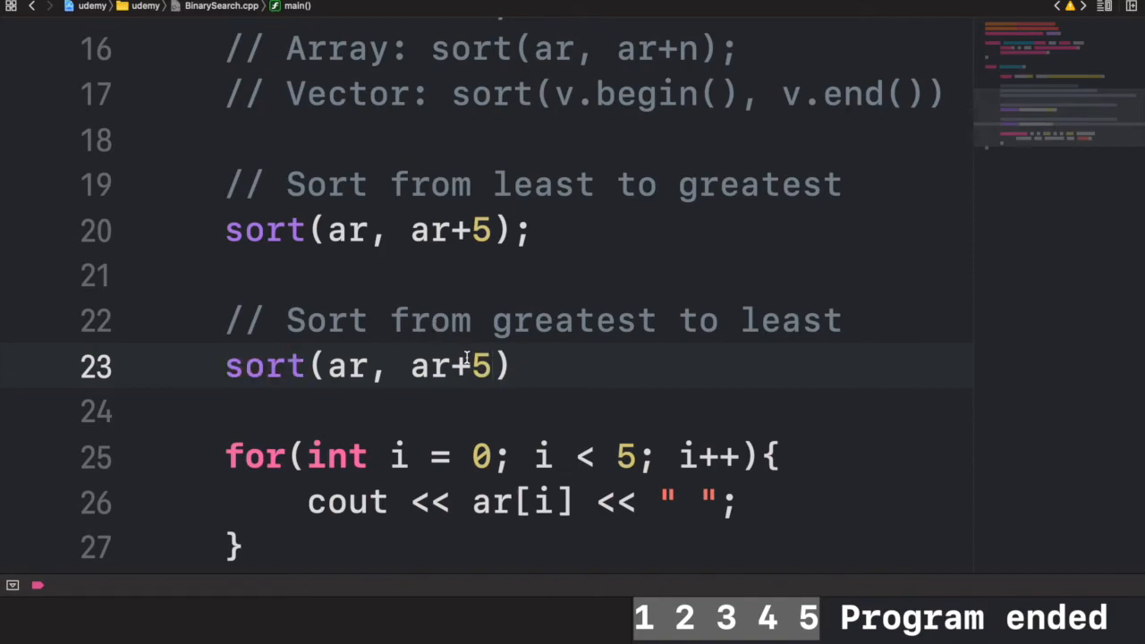
text(, compare)
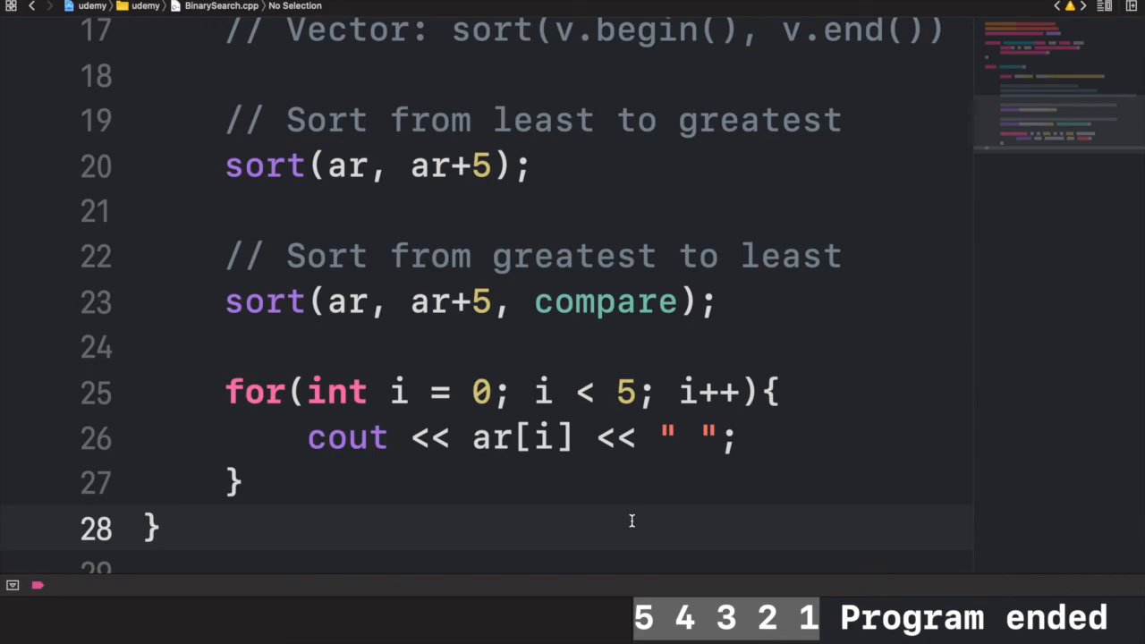
click(161, 528)
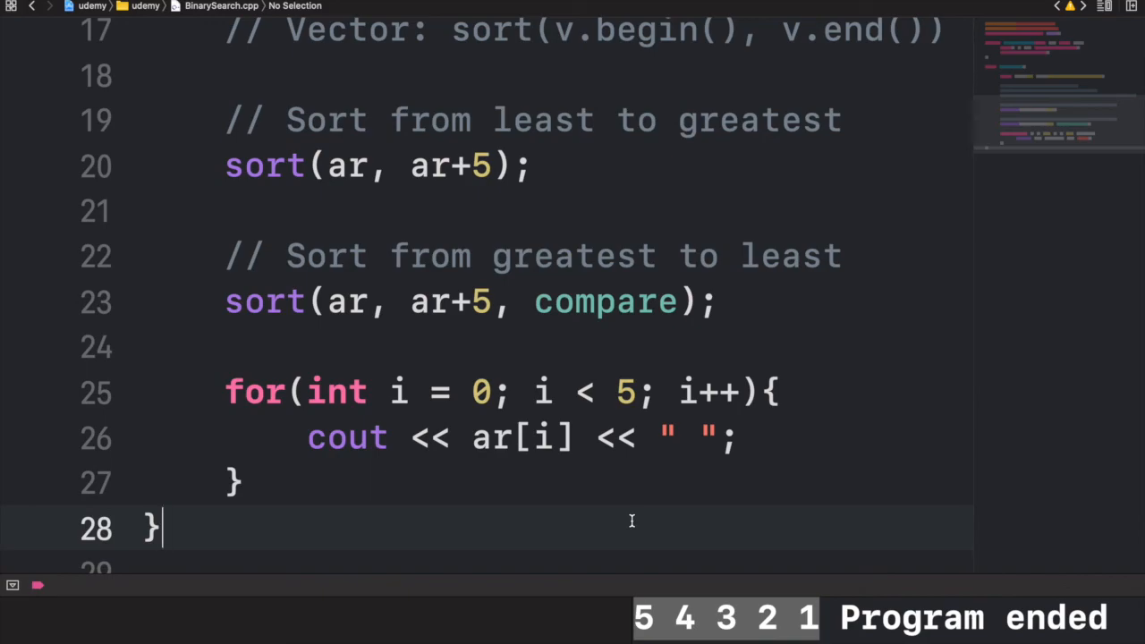